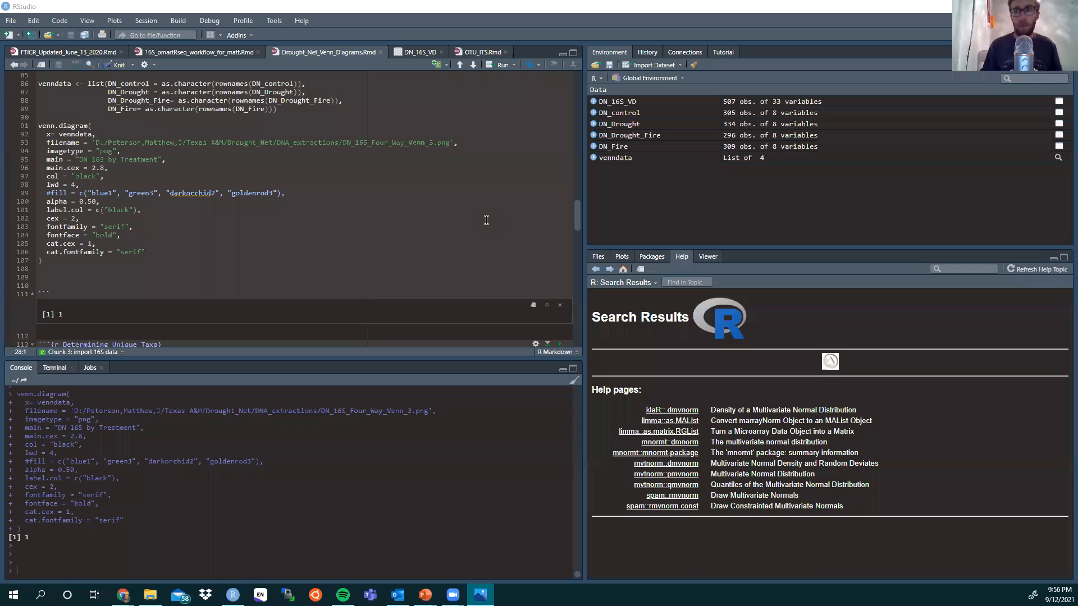
mouse_move(256, 228)
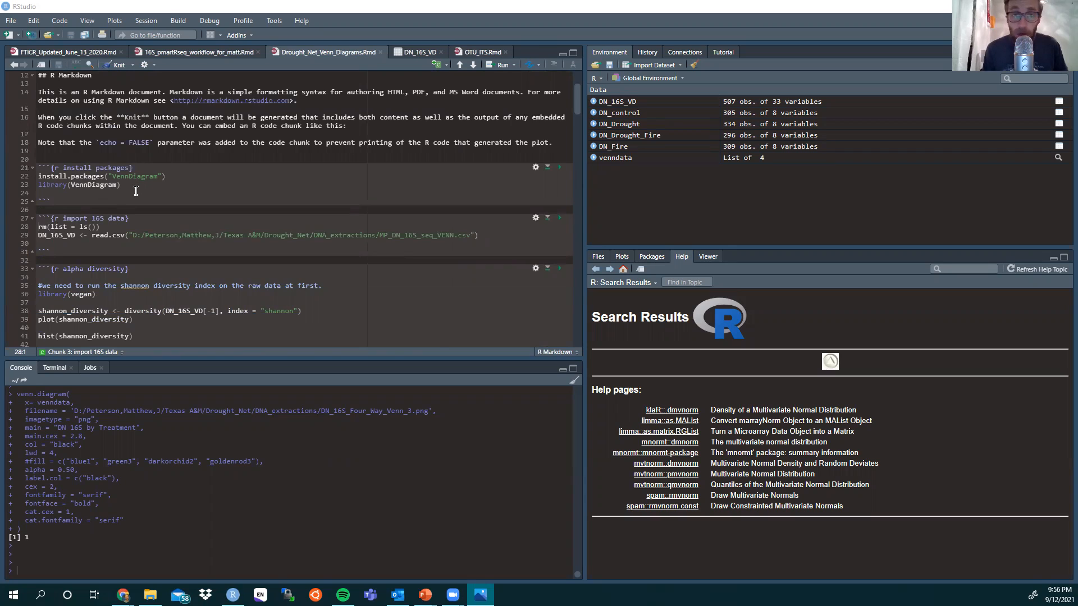
mouse_move(136, 191)
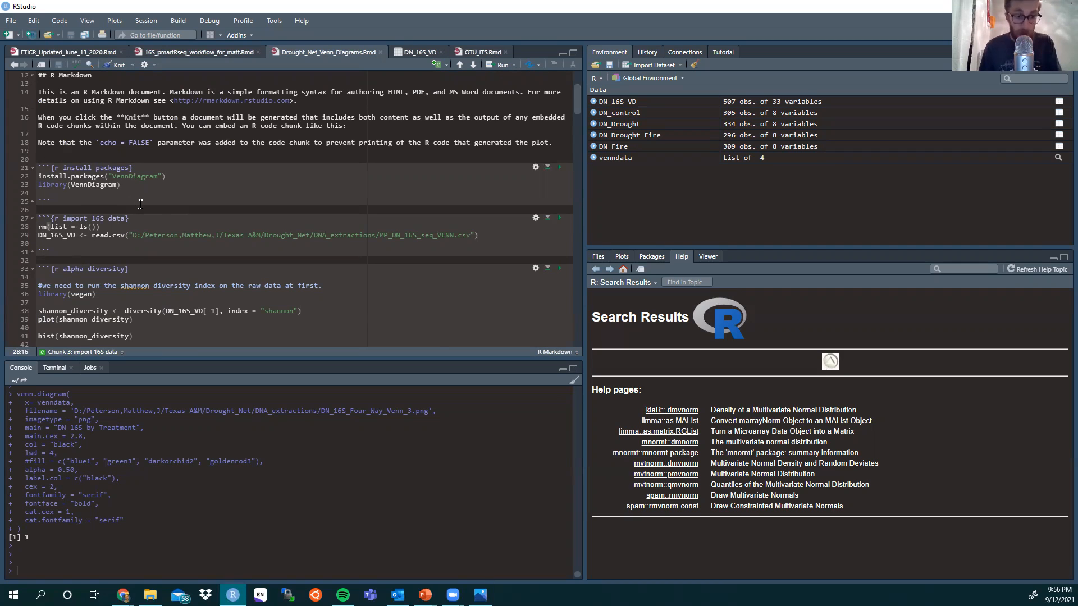
mouse_move(756, 115)
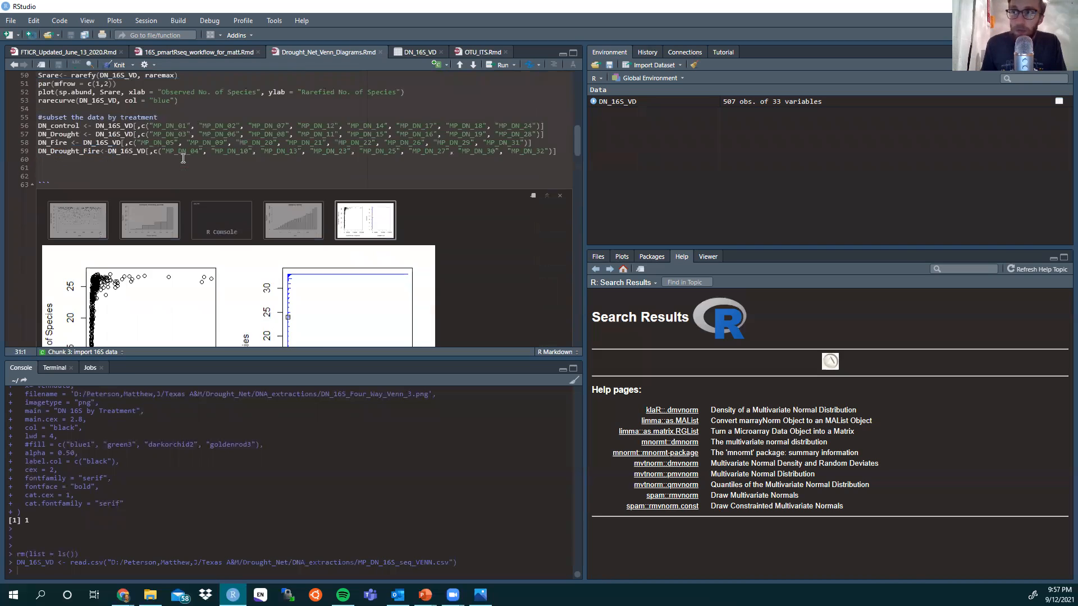
Scroll the DN_16S_VD viewer across to show OTU_ID and the MP_DN_01 onward sample columns.
scroll(down, 3)
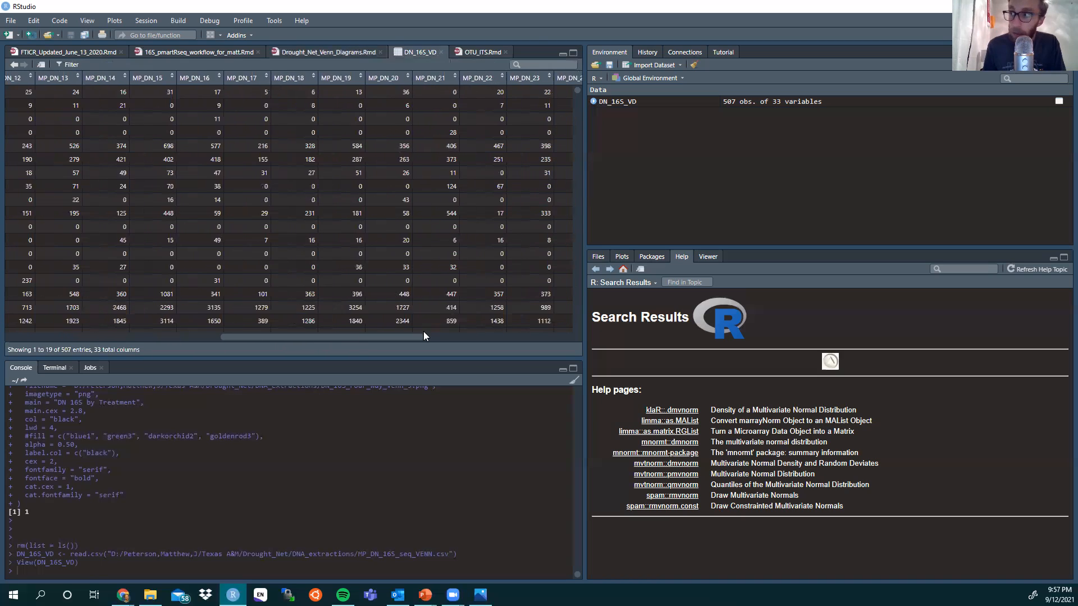
drag(424, 336, 165, 336)
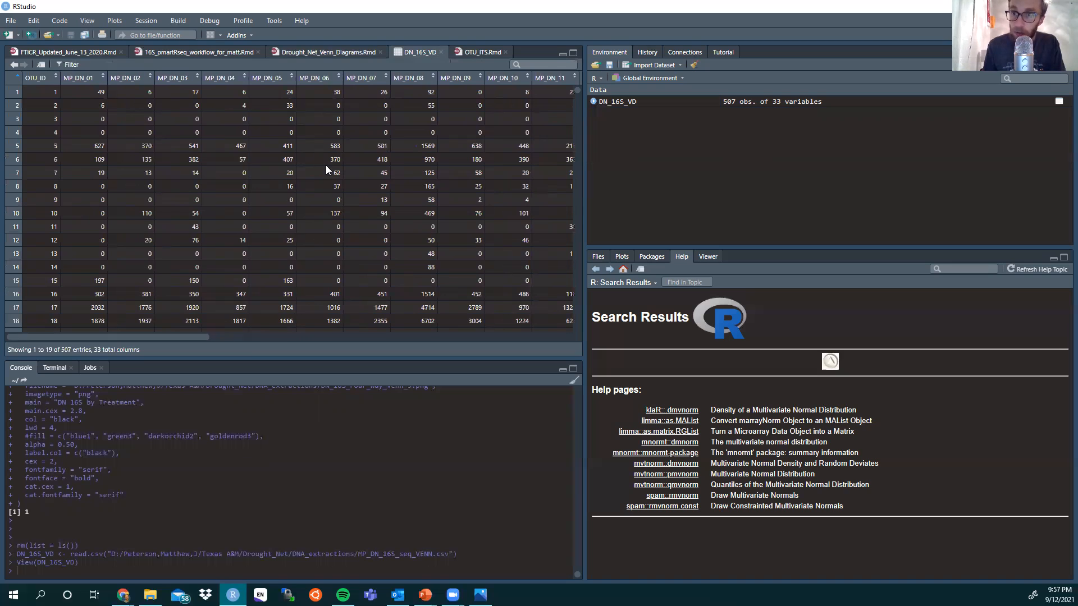
click(326, 52)
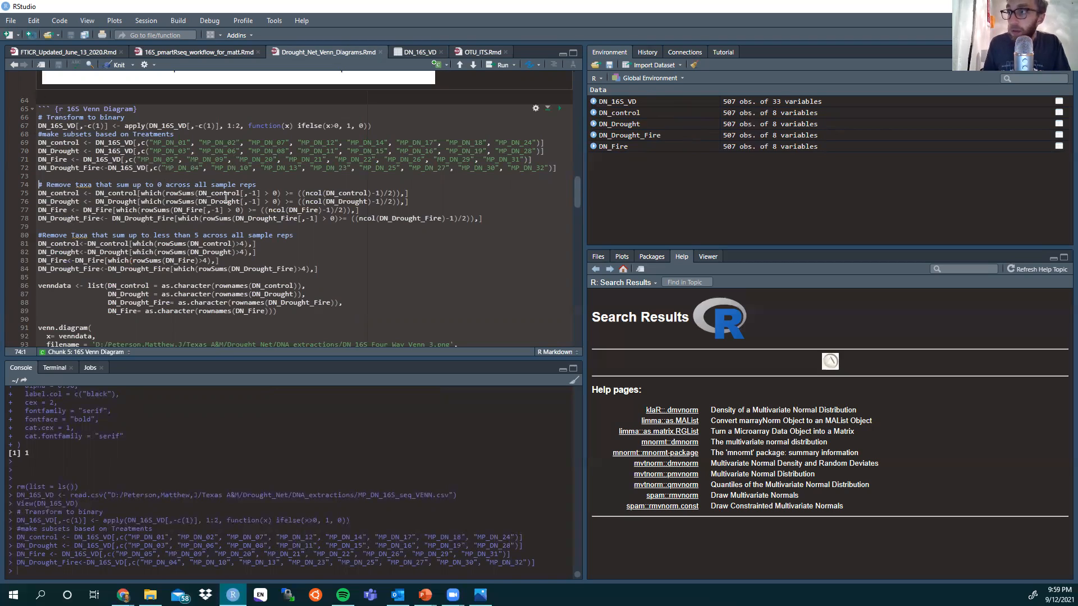
mouse_move(240, 210)
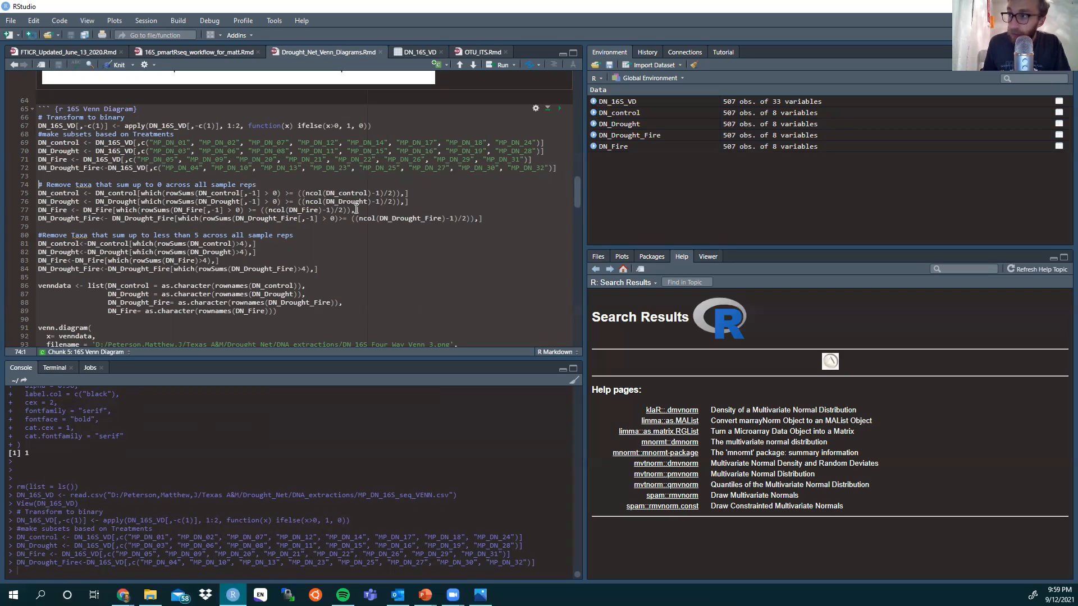
mouse_move(445, 256)
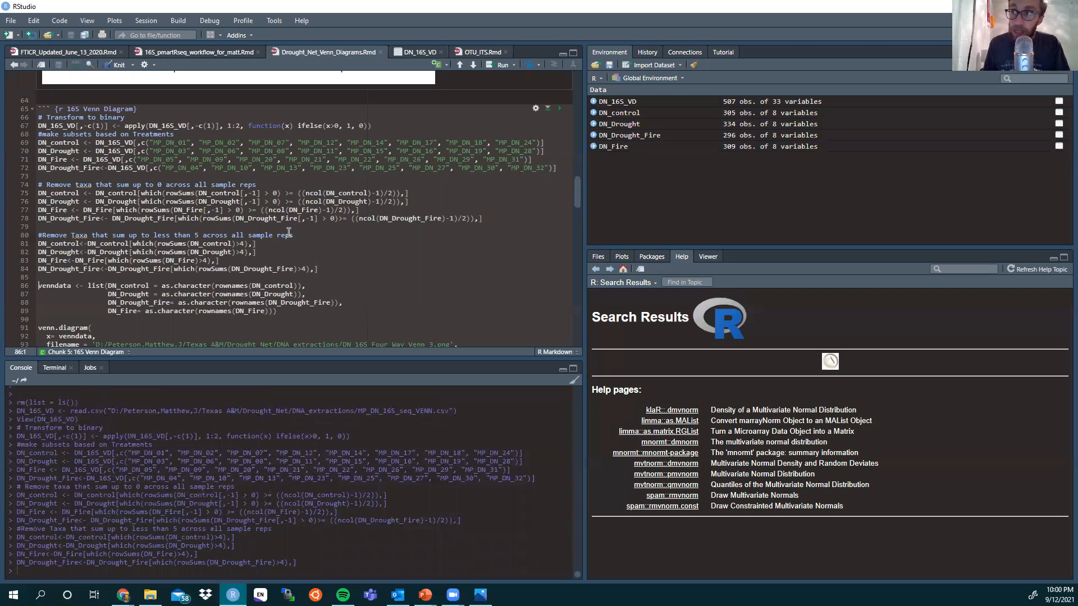
Scroll down to the taxa-filtering blocks that trim the four treatment subsets.
scroll(down, 3)
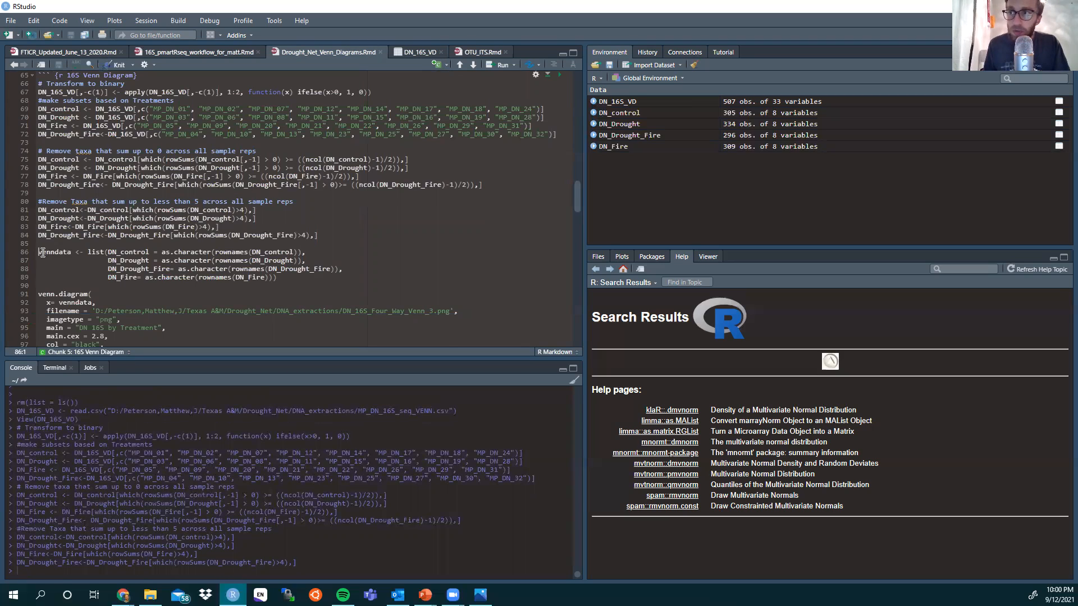
Place the cursor on the vendata <- list(...) statement holding the four subsets' row names.
double_click(55, 252)
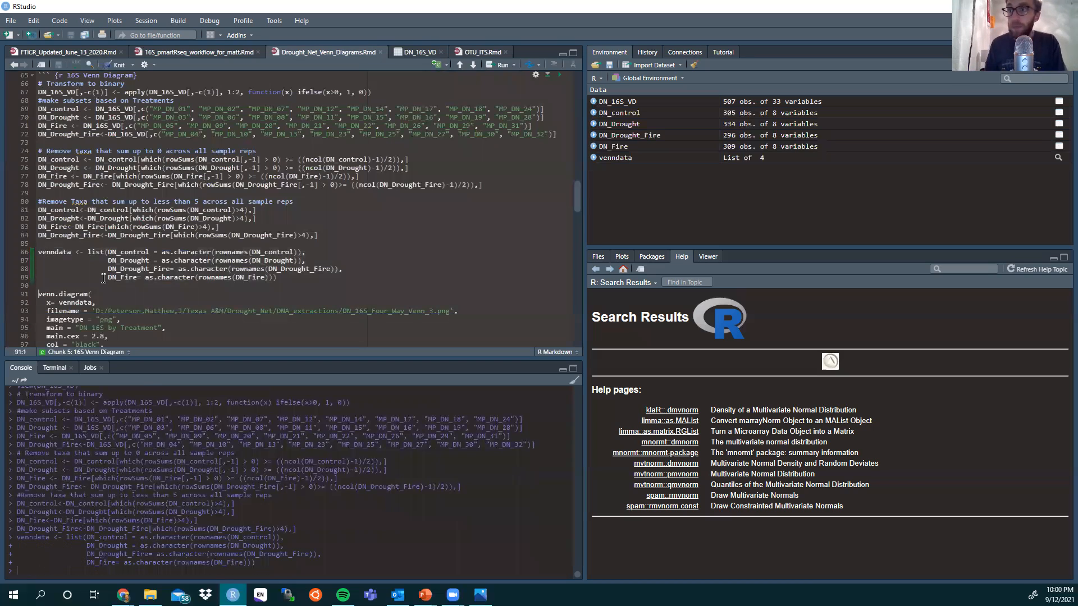
Comment out the fill = c(...) colours line in the venn.diagram call for black outlines only.
scroll(down, 3)
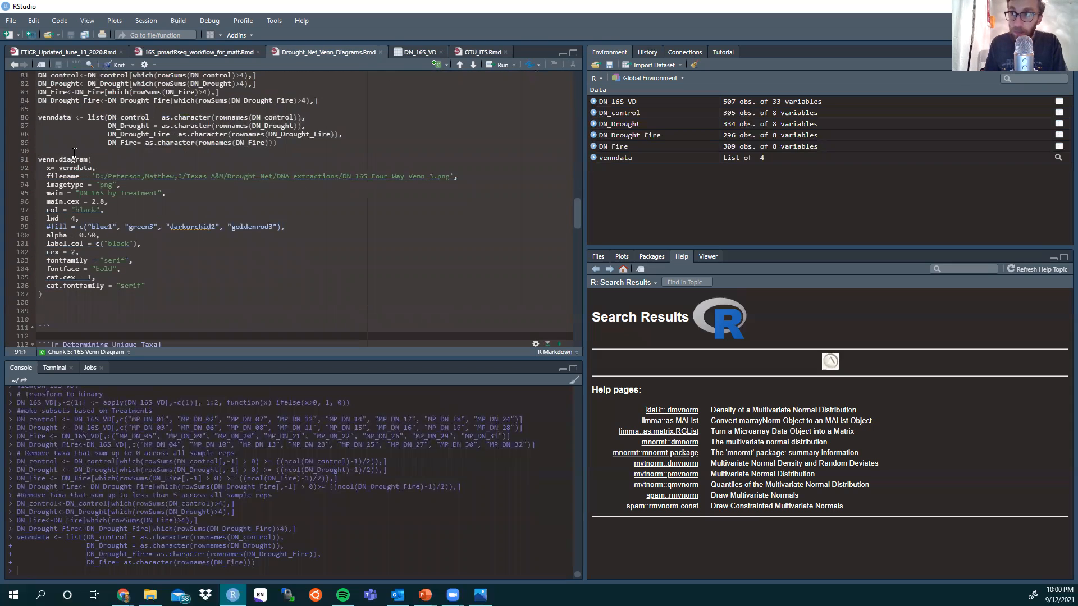
click(68, 168)
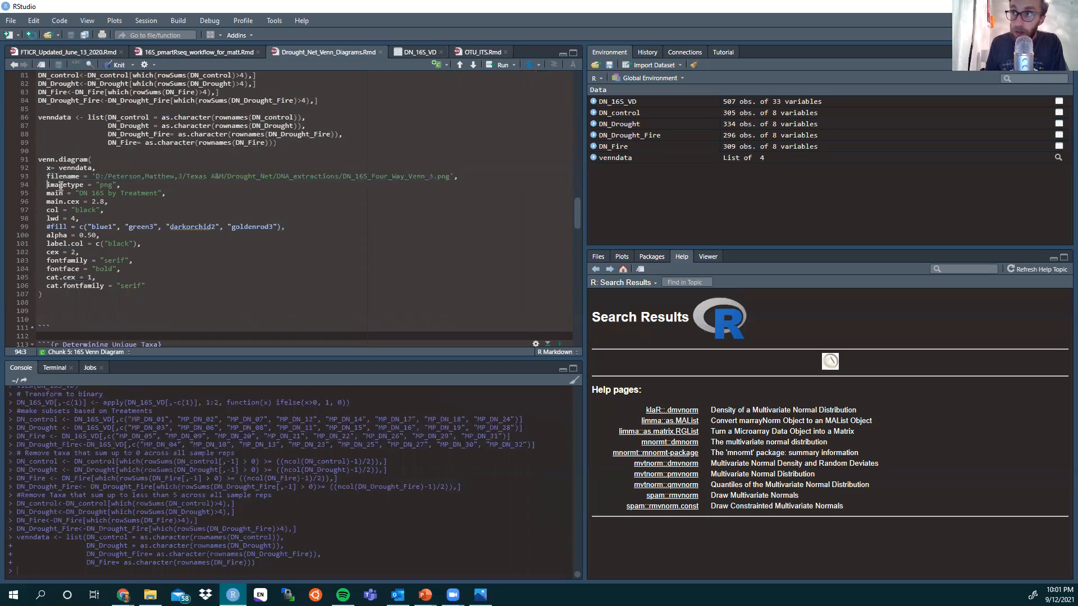
double_click(106, 185)
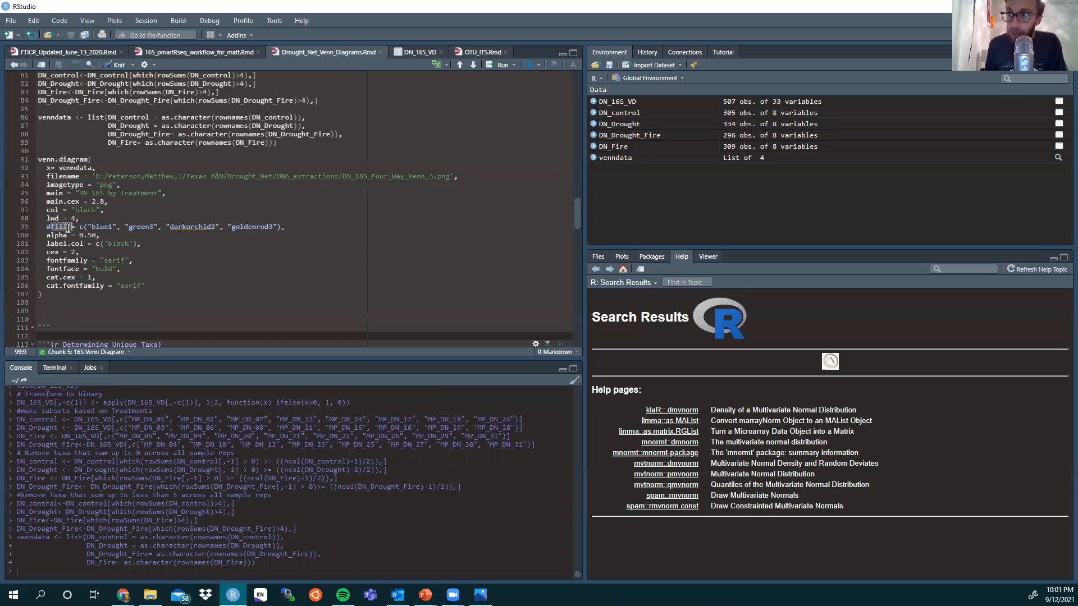
drag(69, 225, 159, 226)
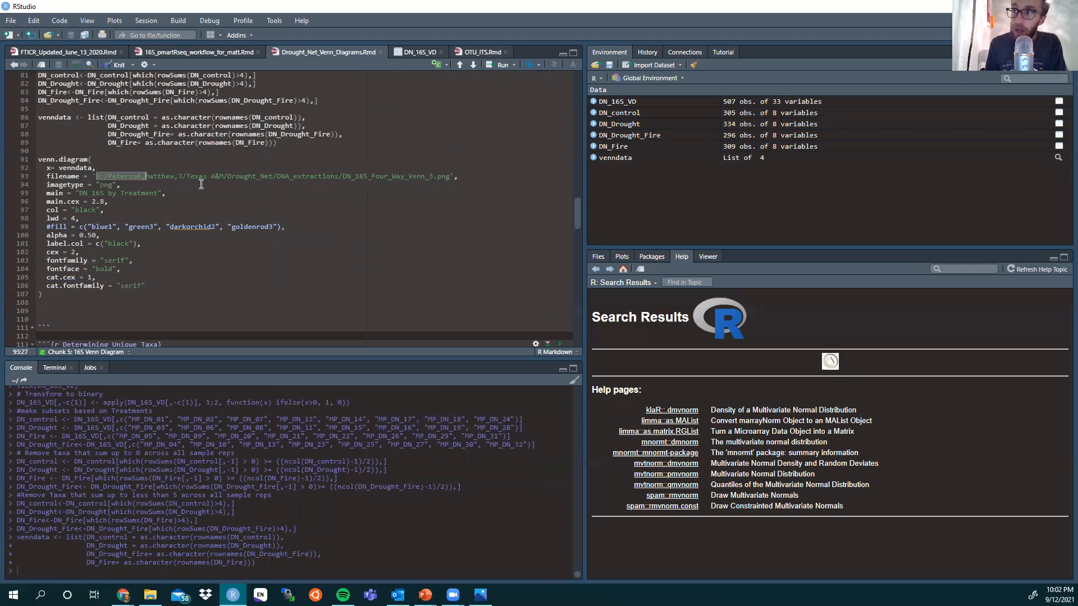
drag(145, 176, 440, 176)
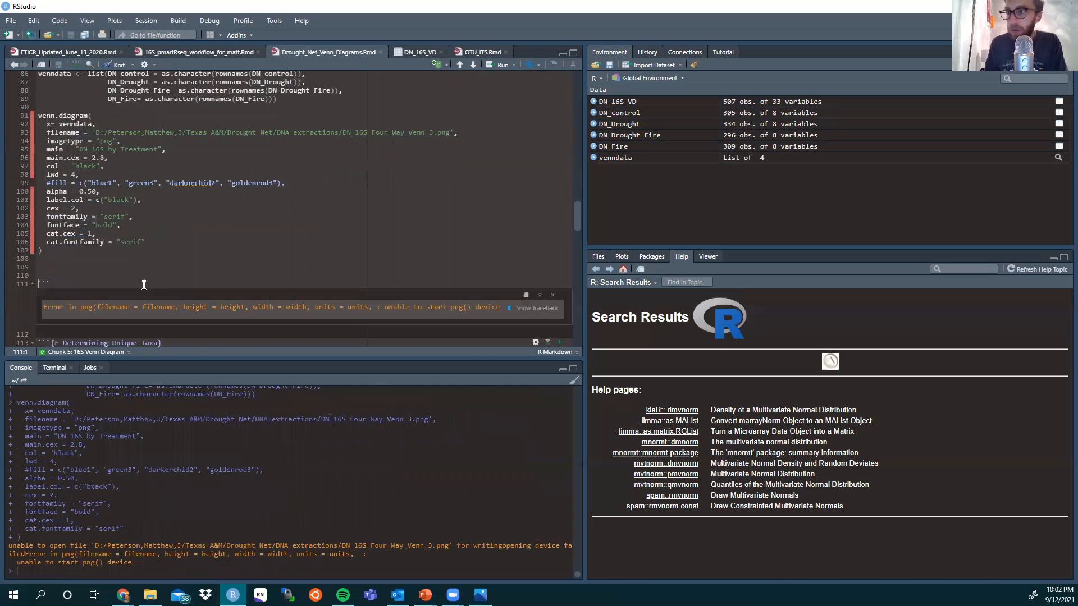
mouse_move(431, 316)
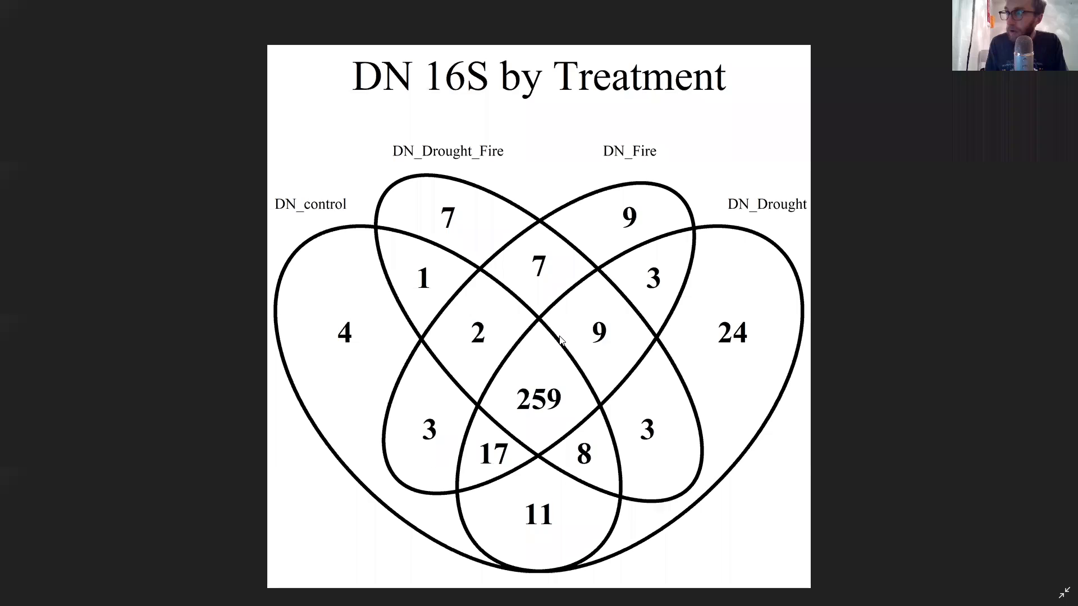
mouse_move(231, 397)
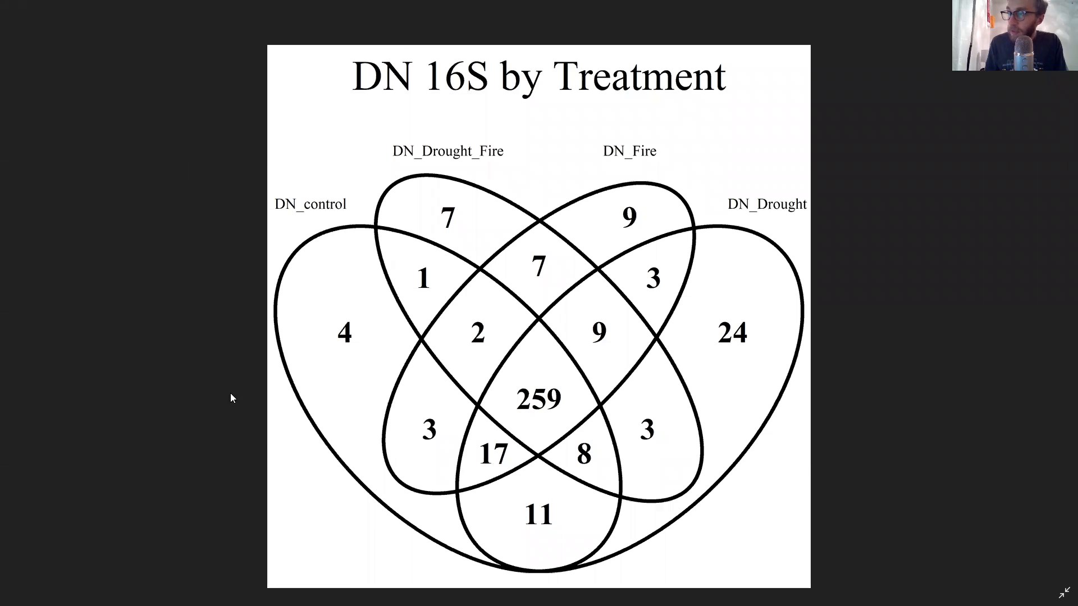
mouse_move(332, 210)
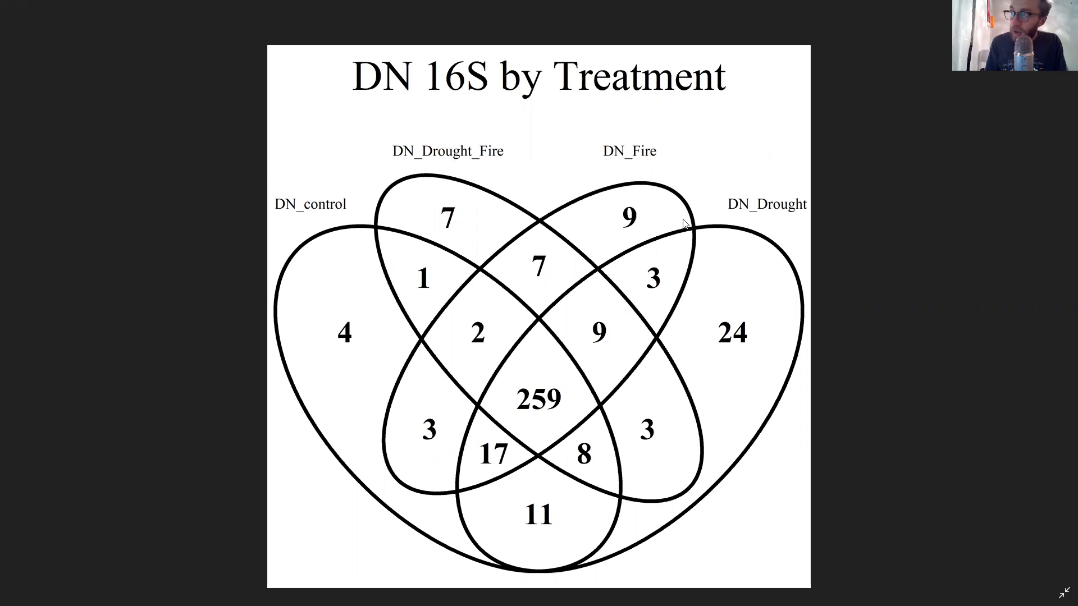
mouse_move(775, 327)
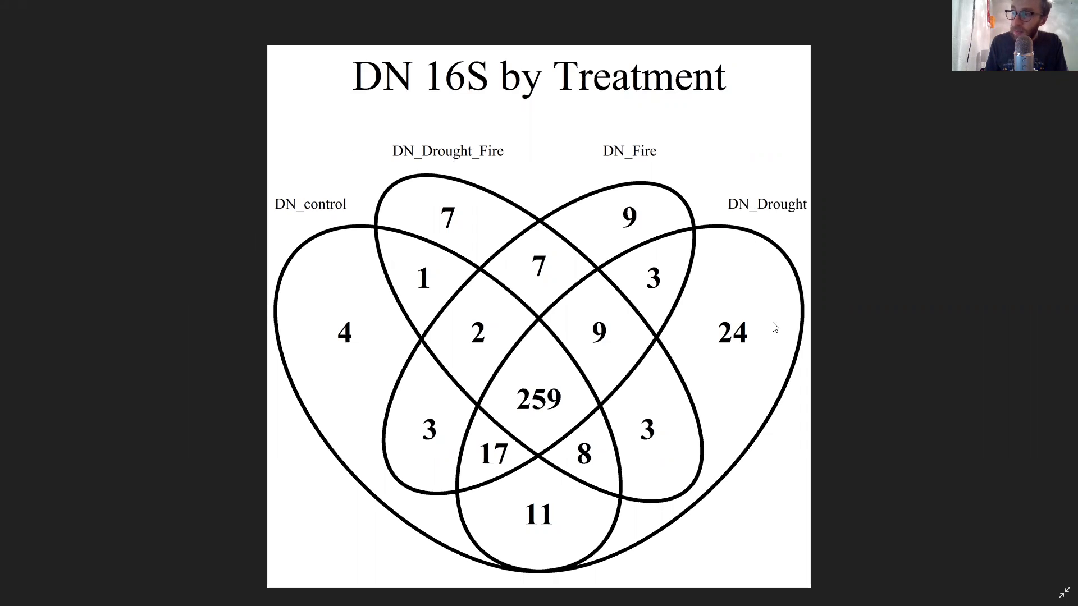
mouse_move(680, 316)
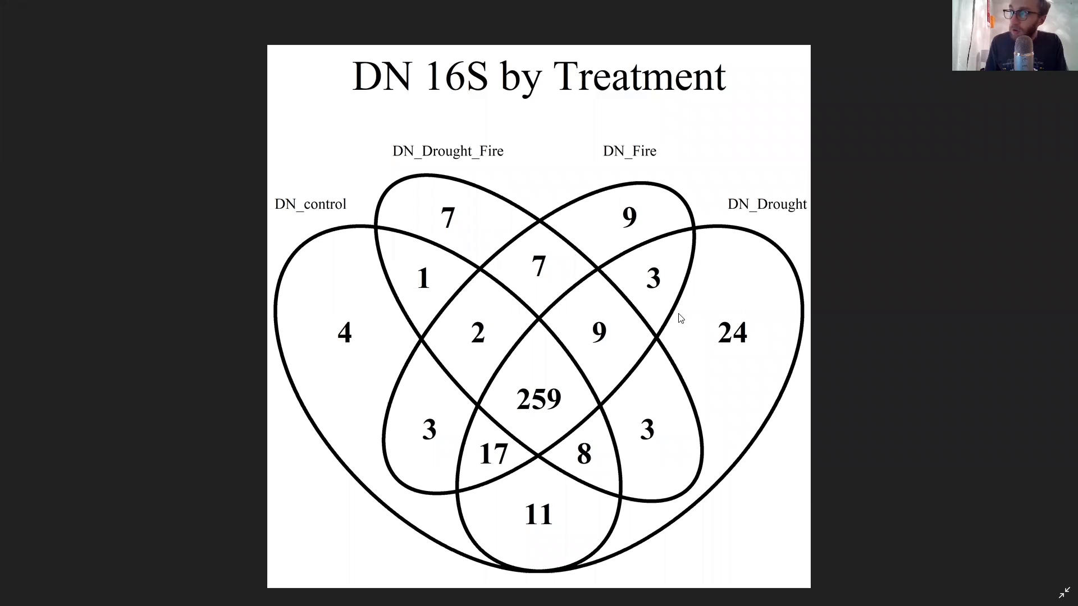
mouse_move(706, 216)
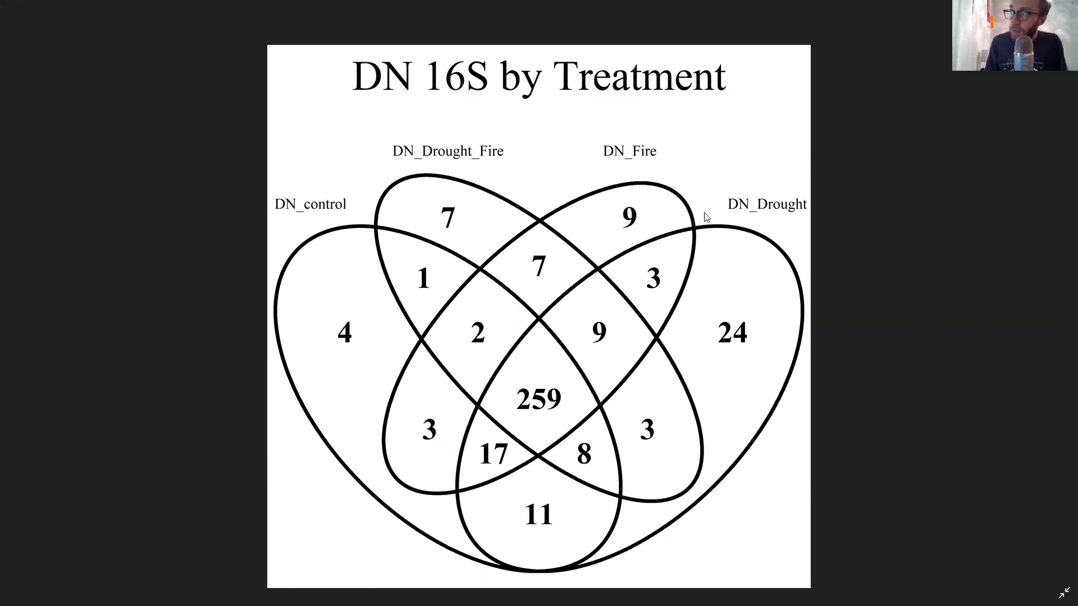
mouse_move(866, 6)
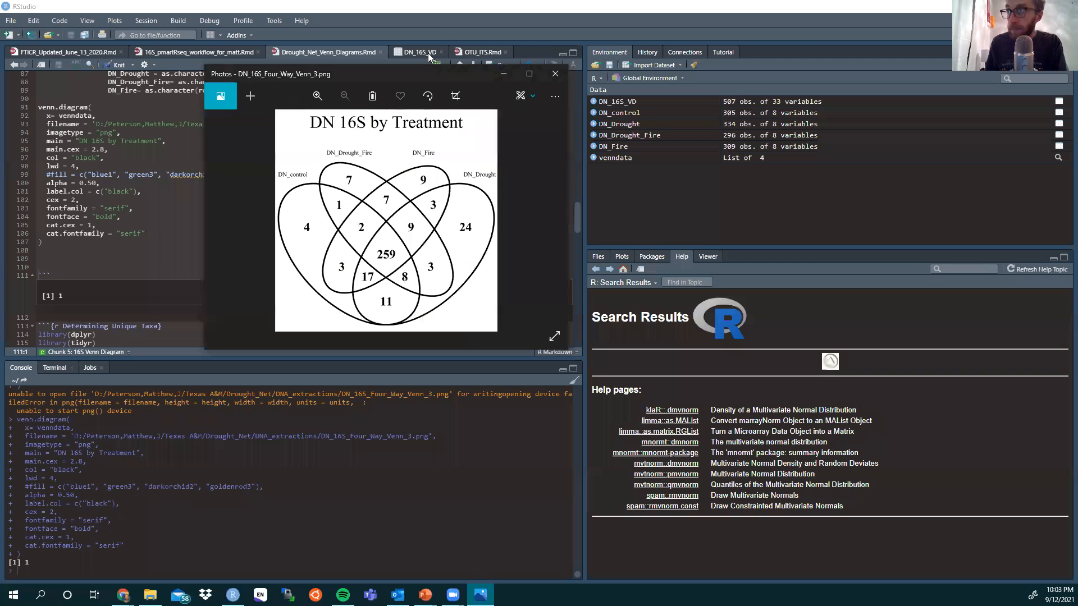
mouse_move(638, 26)
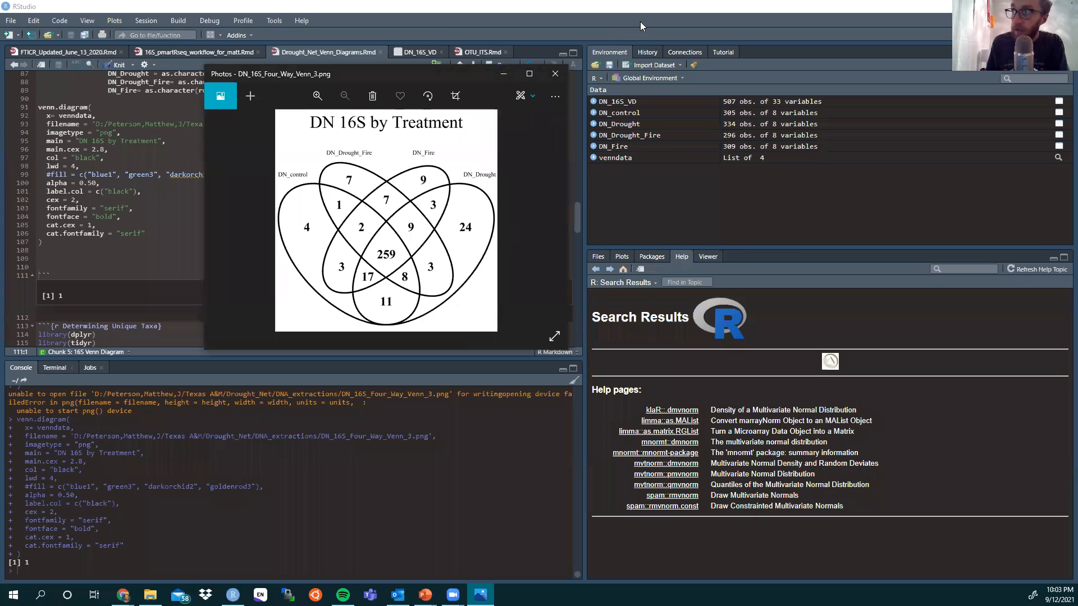
mouse_move(617, 8)
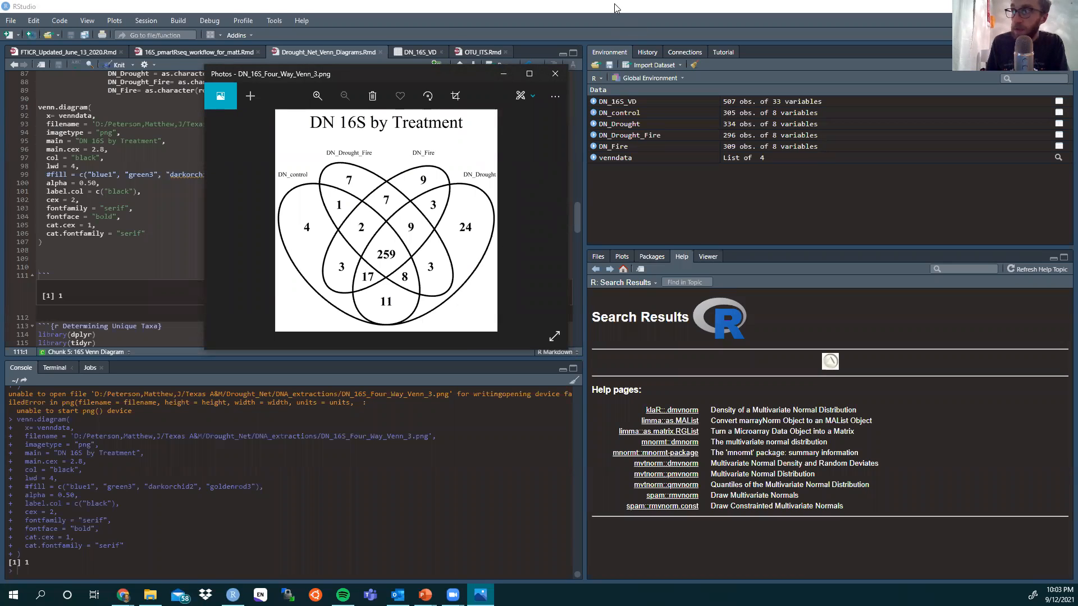